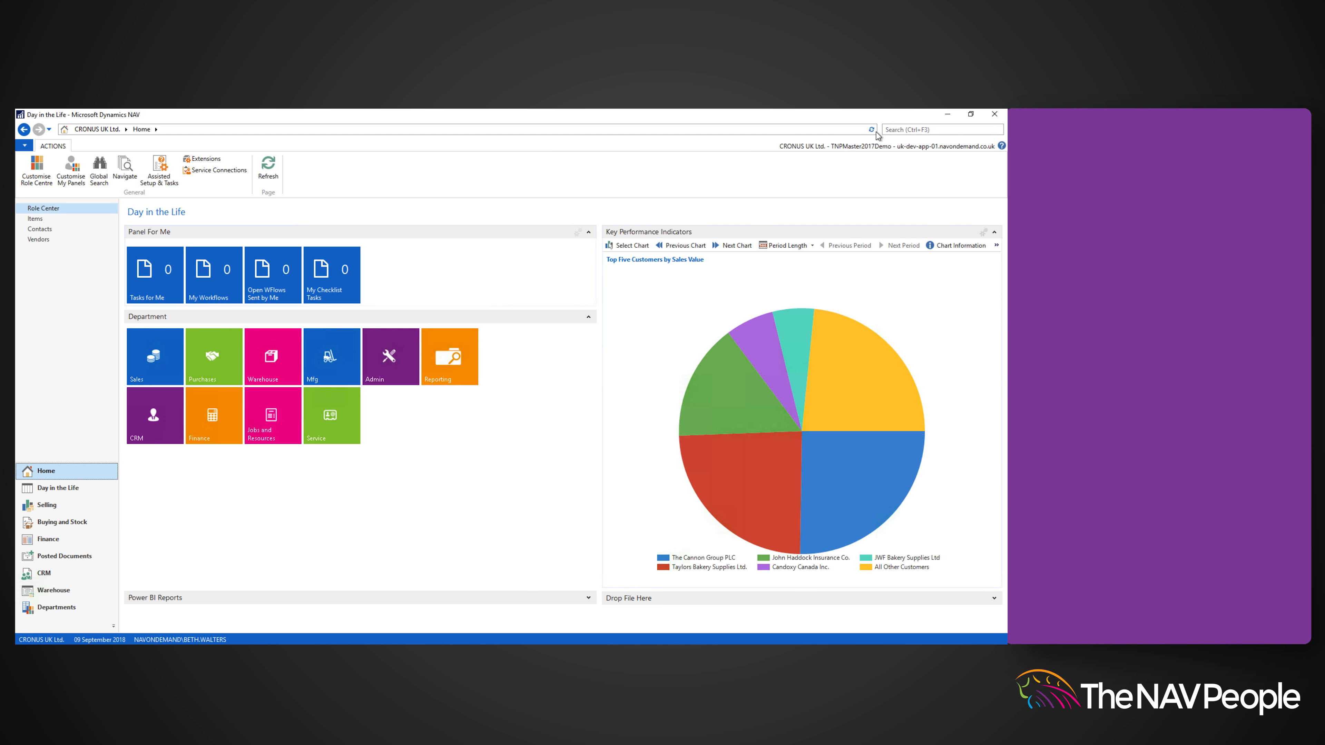
Search 'chart' and open the Chart of Accounts page from the results.
{"action": "type", "text": "chart of accounts"}
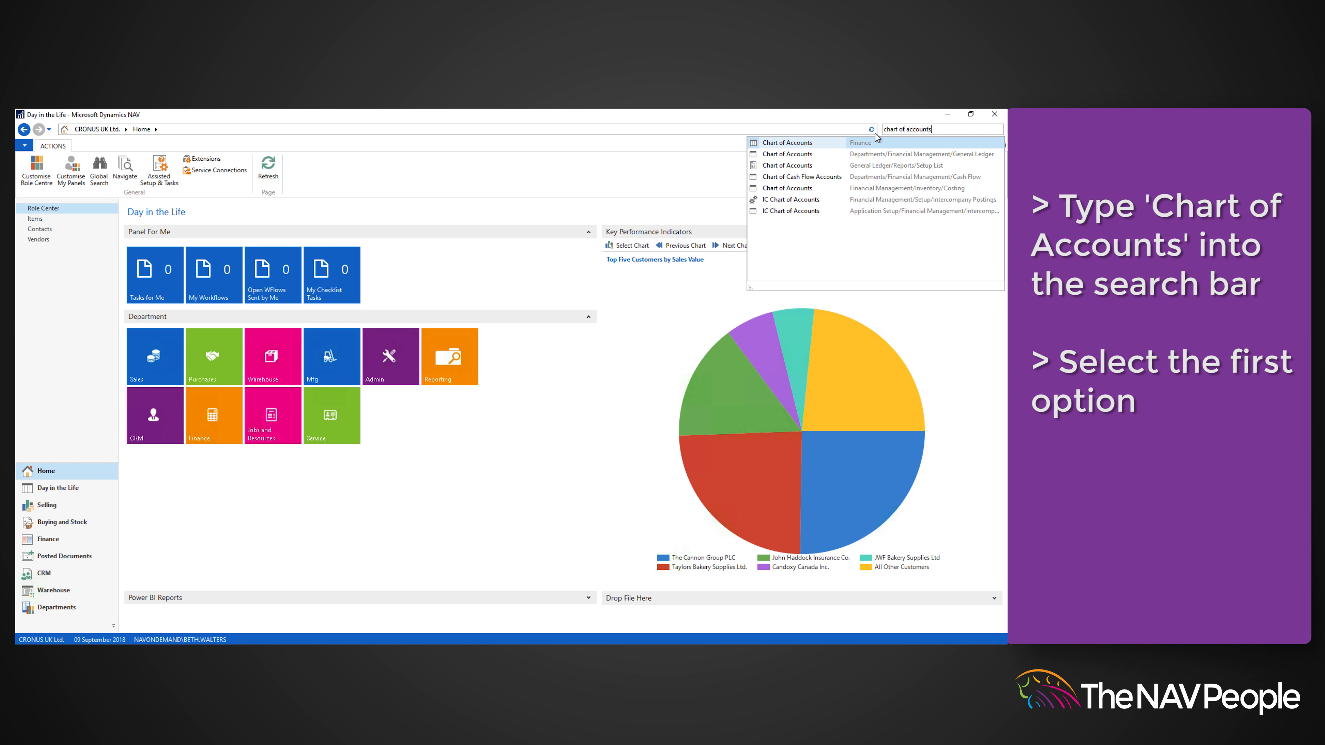
{"action": "left_click", "coordinate": [785, 143]}
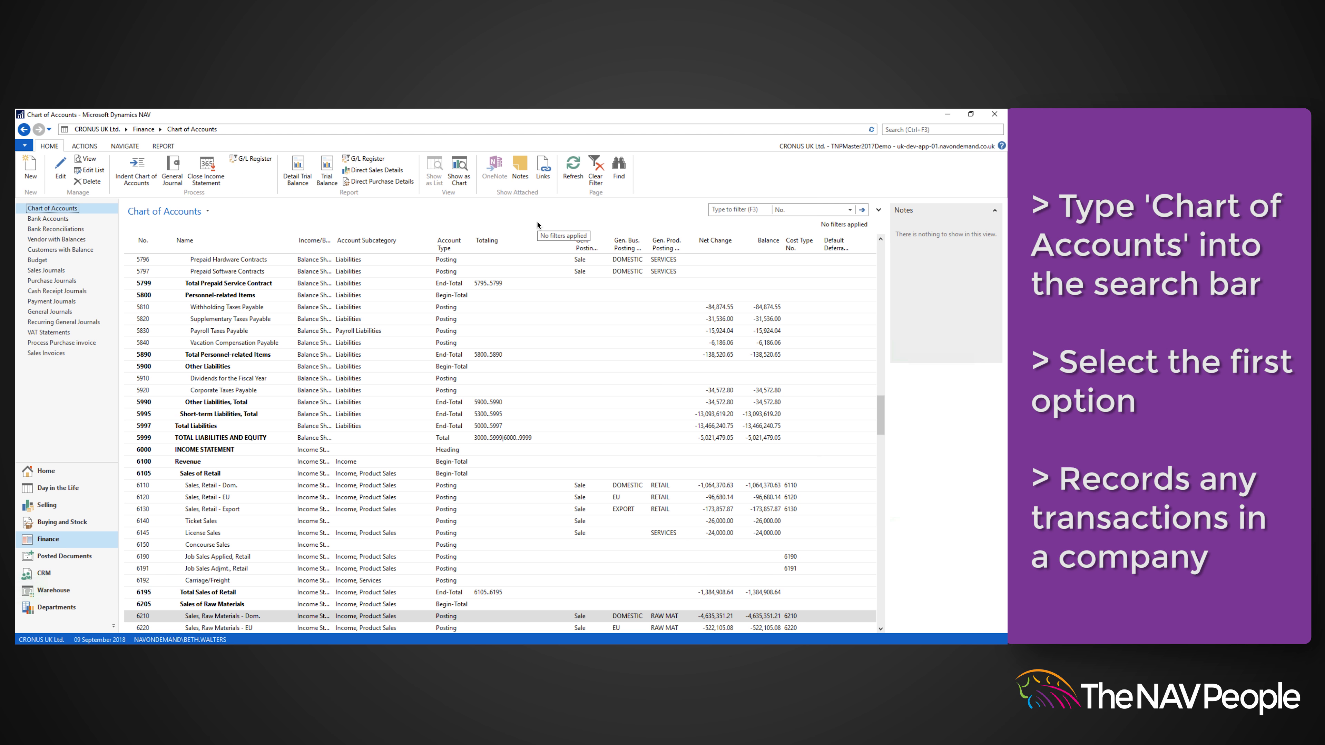
{"action": "mouse_move", "coordinate": [495, 212]}
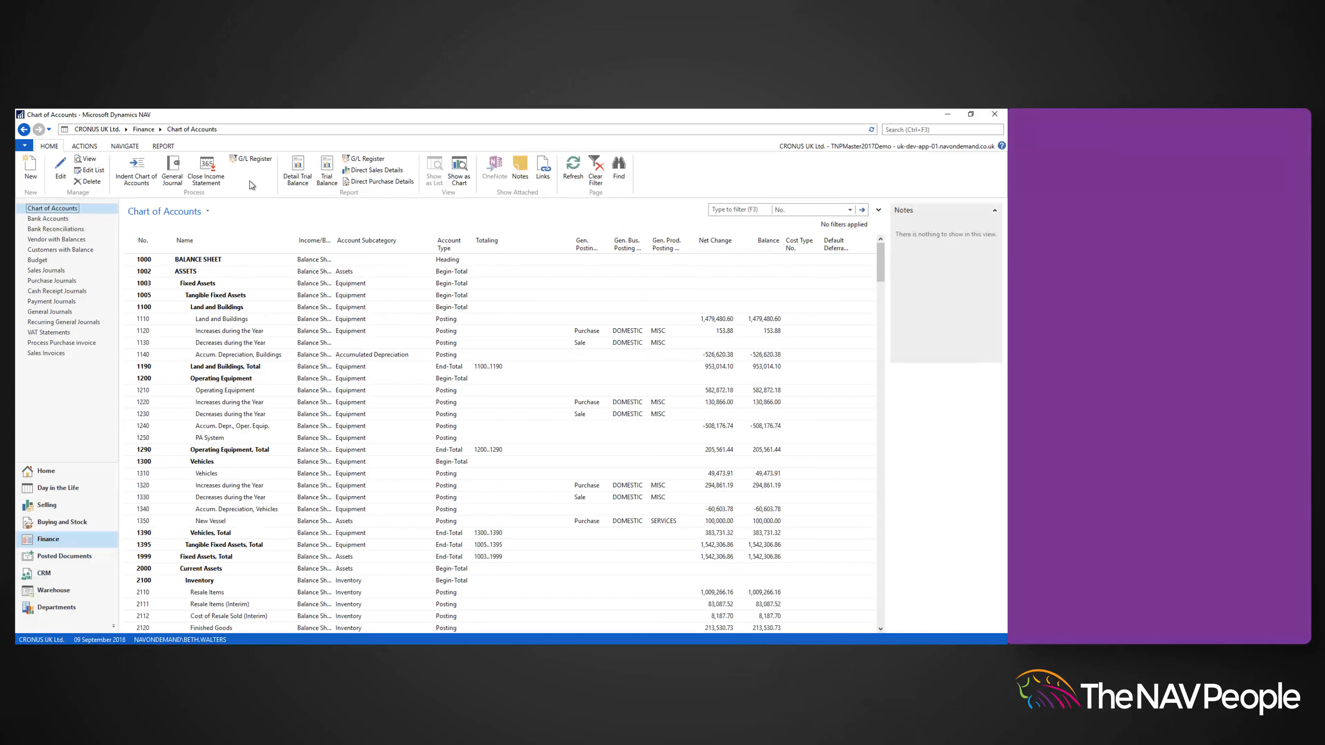
Create G/L account No. 8140 named Recycling with Purchase posting type, EU business and MISC product posting groups.
{"action": "left_click", "coordinate": [29, 166]}
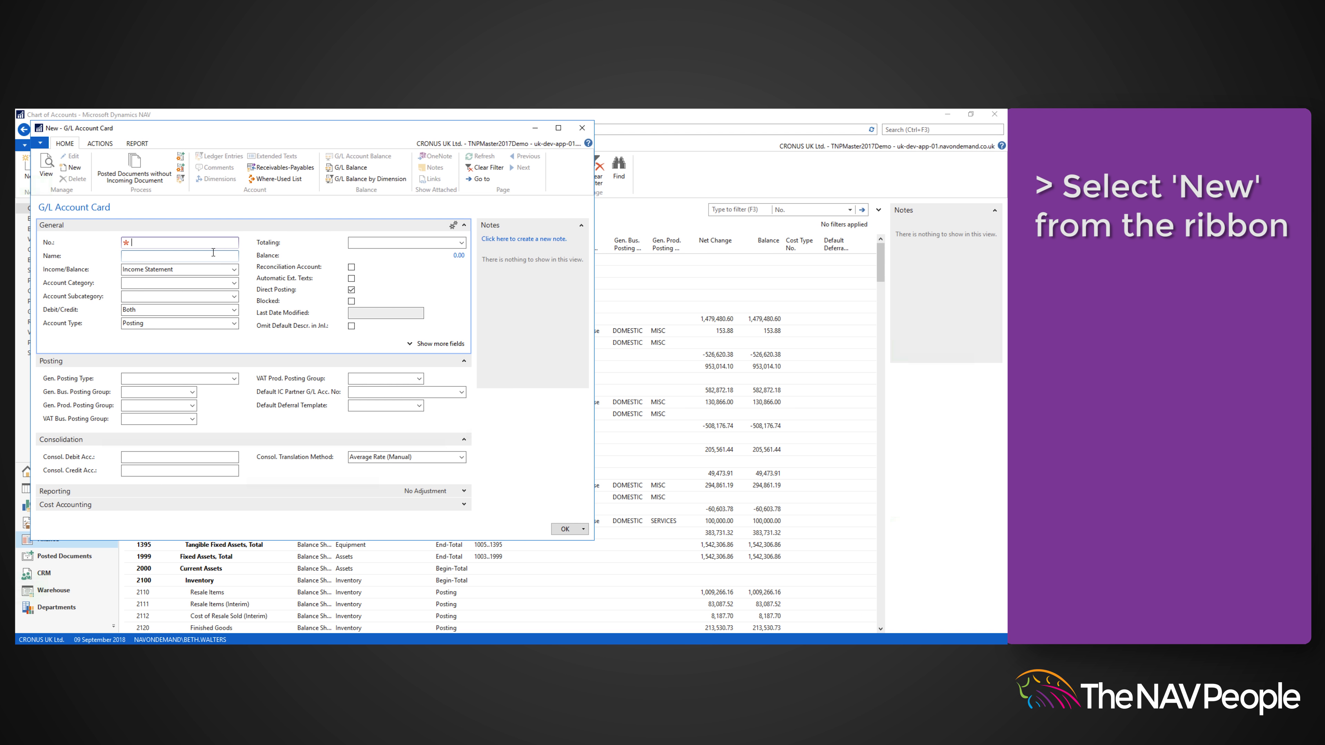
{"action": "type", "text": "8140"}
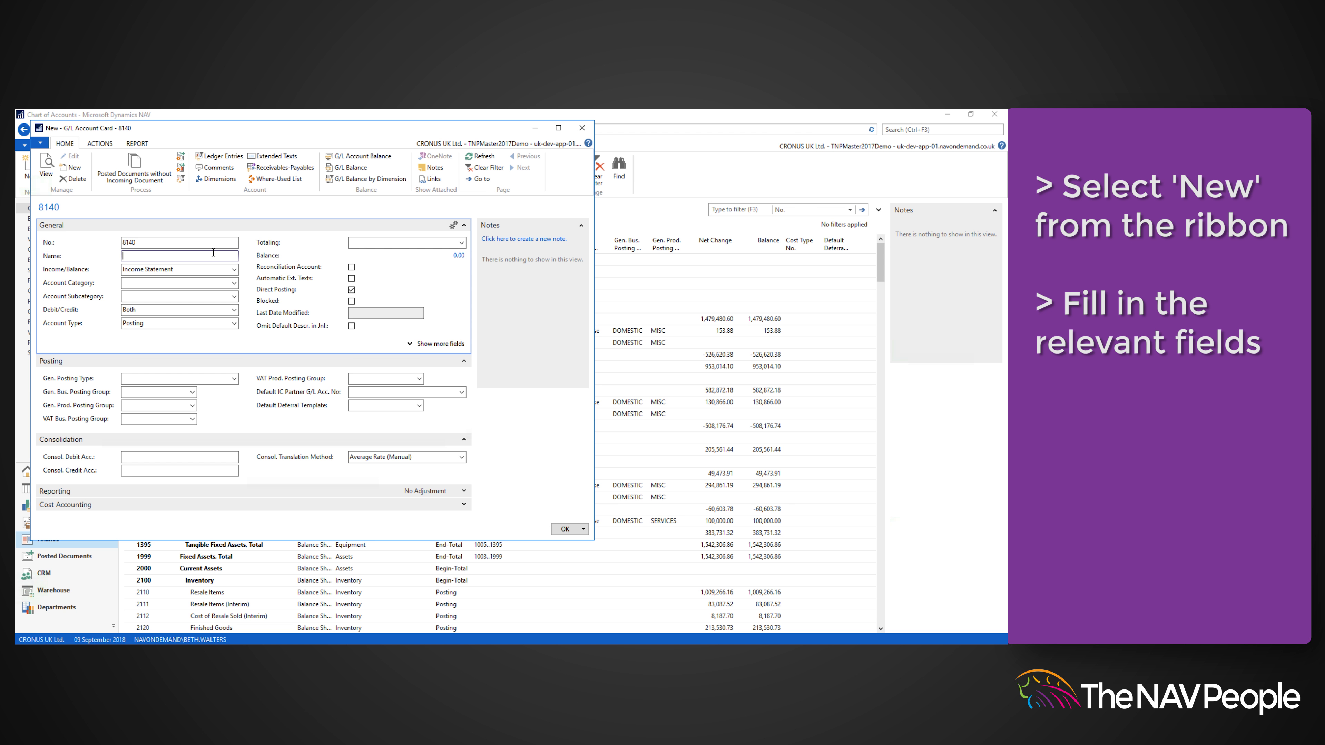
{"action": "type", "text": "Recycling"}
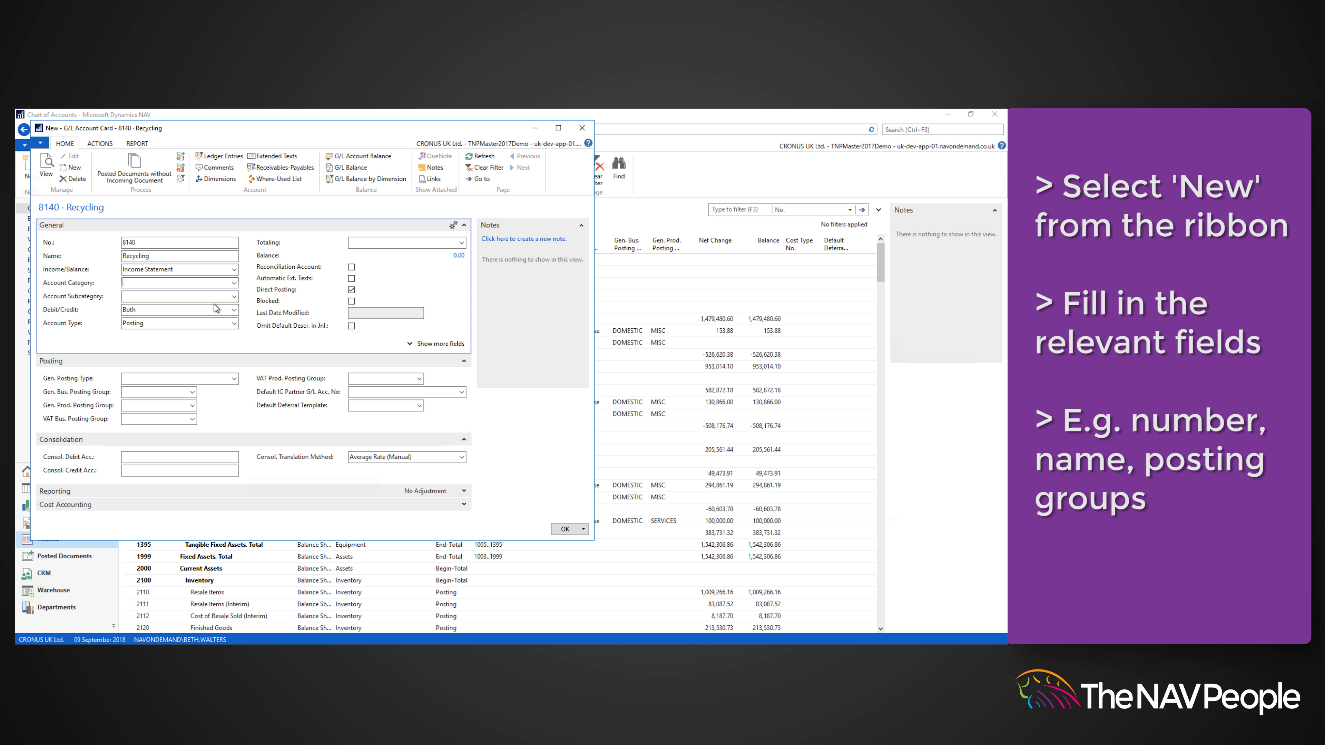
{"action": "left_click", "coordinate": [195, 391]}
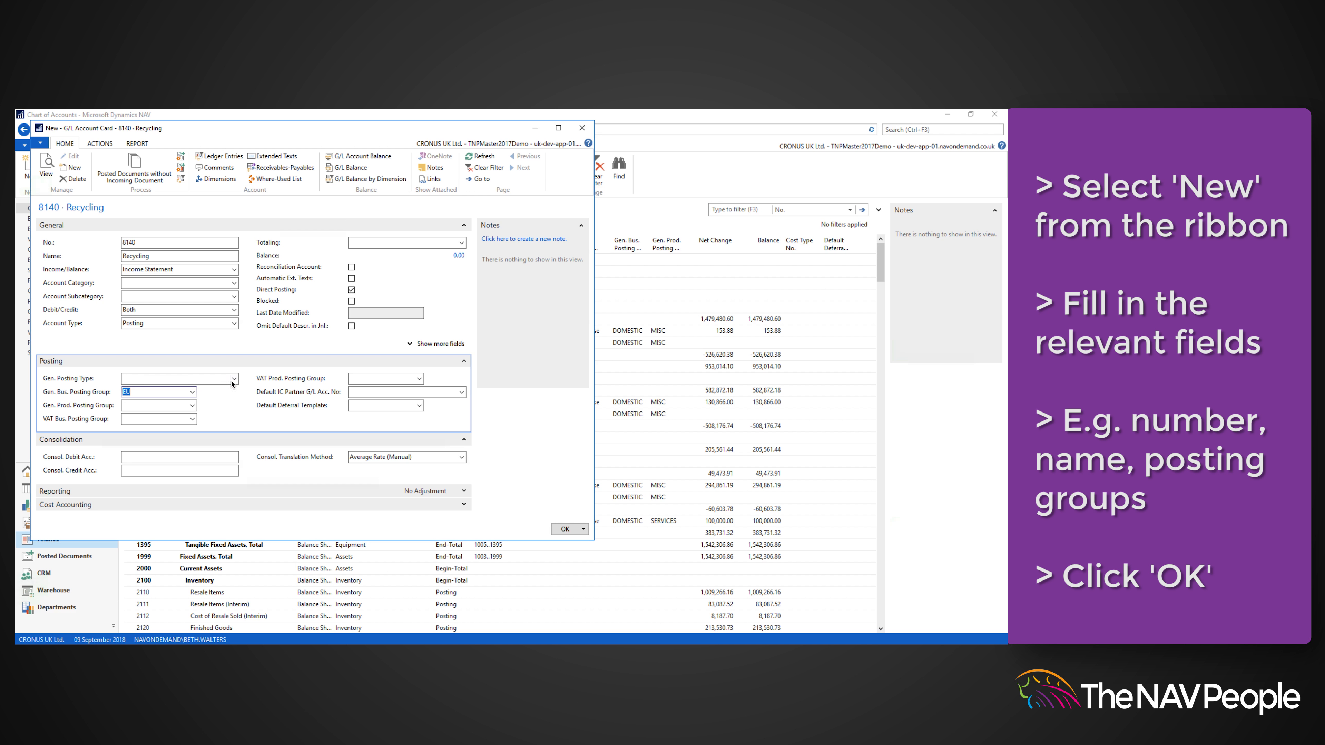
{"action": "left_click", "coordinate": [200, 405]}
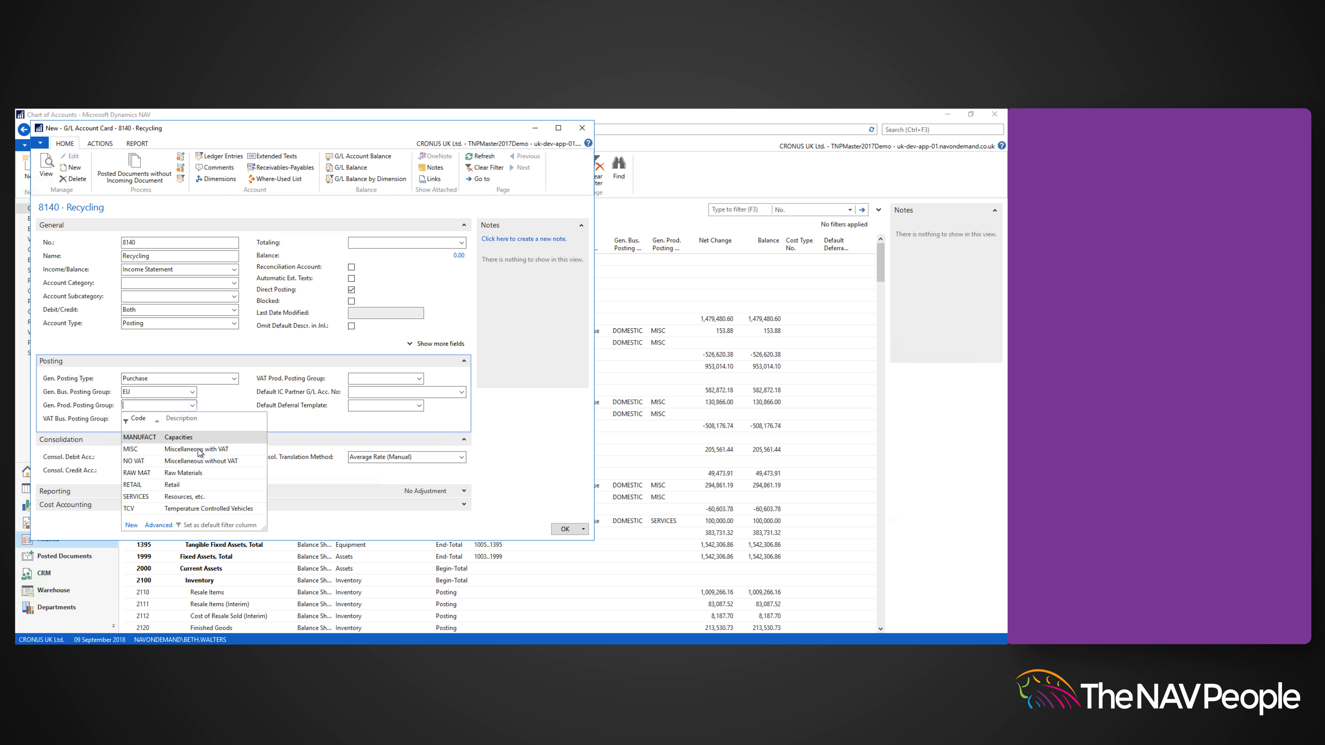
{"action": "left_click", "coordinate": [131, 448]}
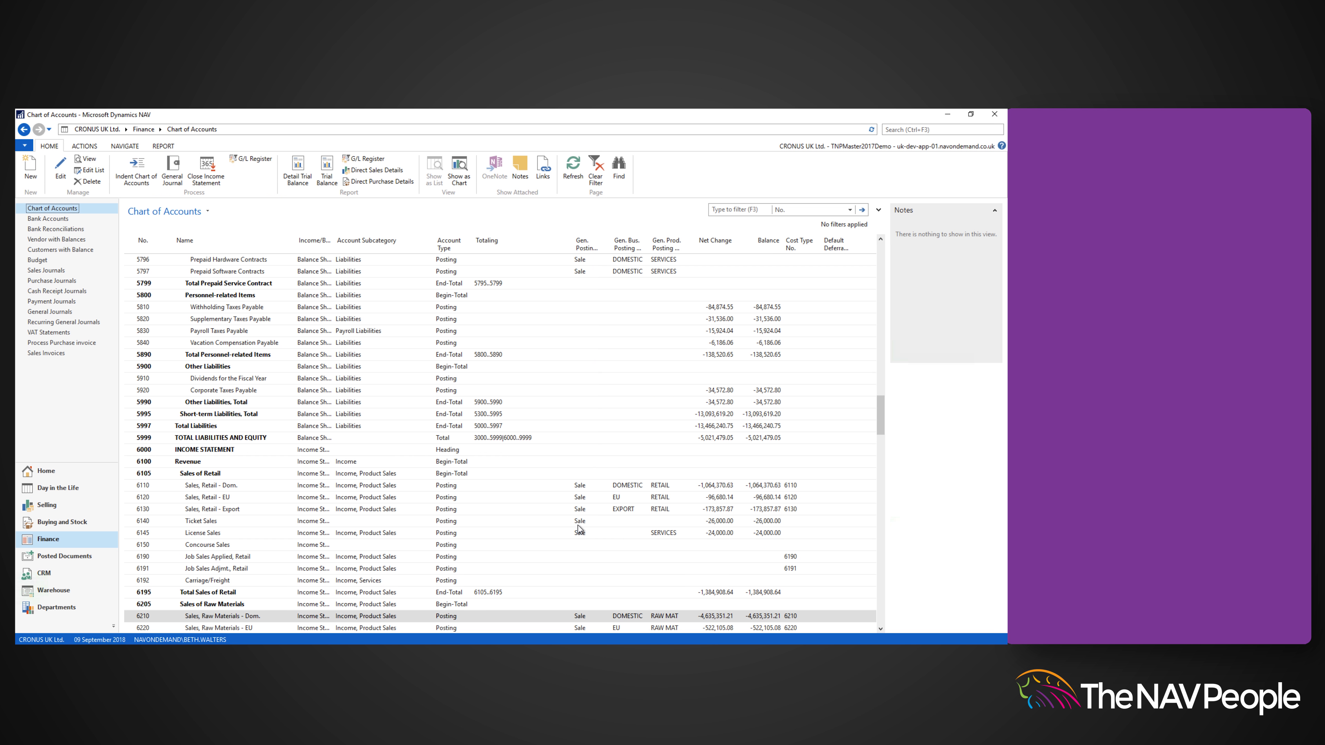
Select 8140 Recycling and run Indent Chart of Accounts, confirming with Yes.
{"action": "scroll", "scroll_direction": "down", "scroll_amount": 3}
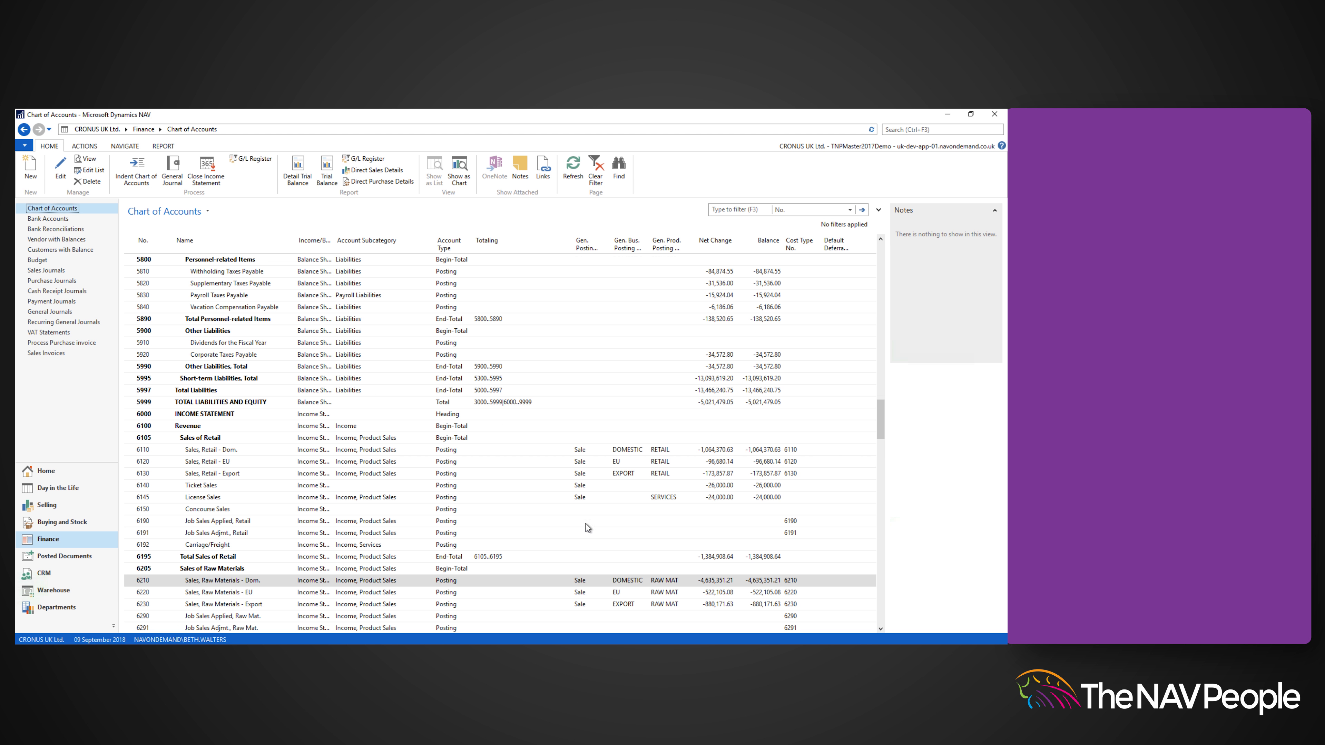
{"action": "scroll", "scroll_direction": "down", "scroll_amount": 3}
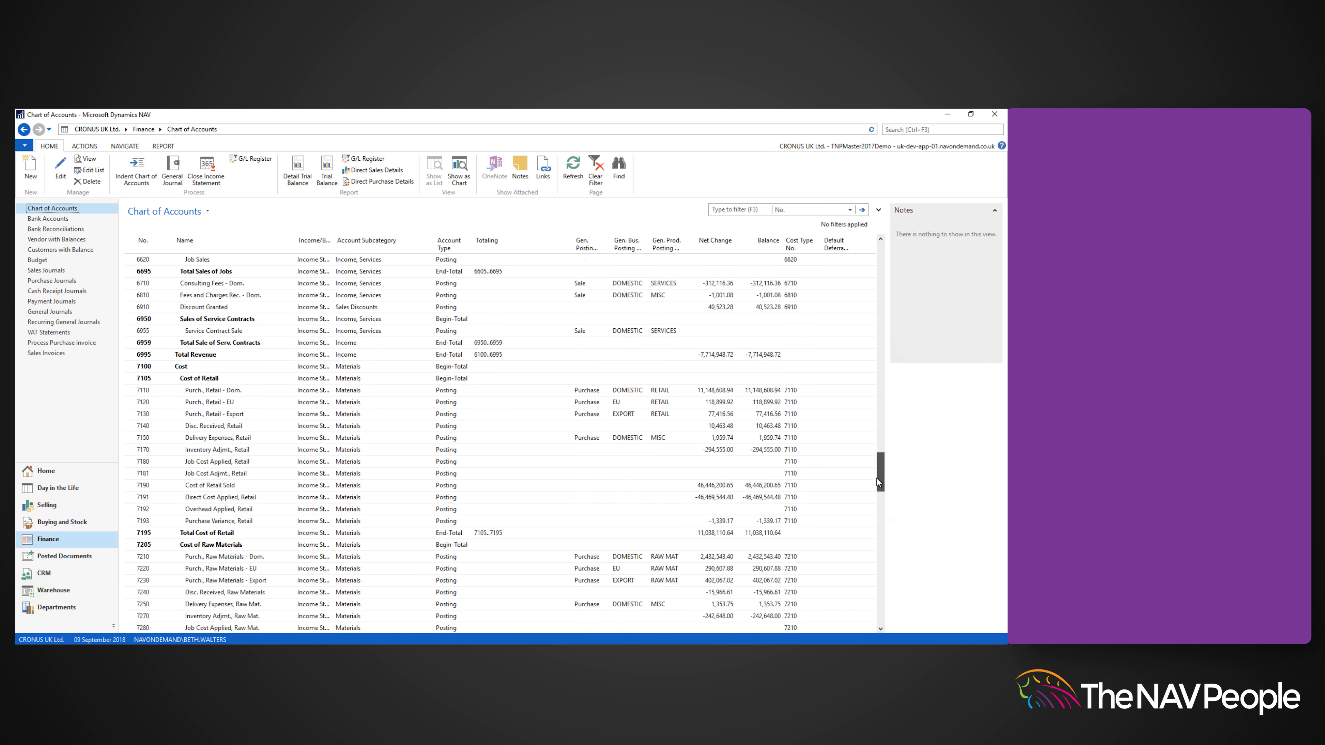
{"action": "scroll", "scroll_direction": "down", "scroll_amount": 3}
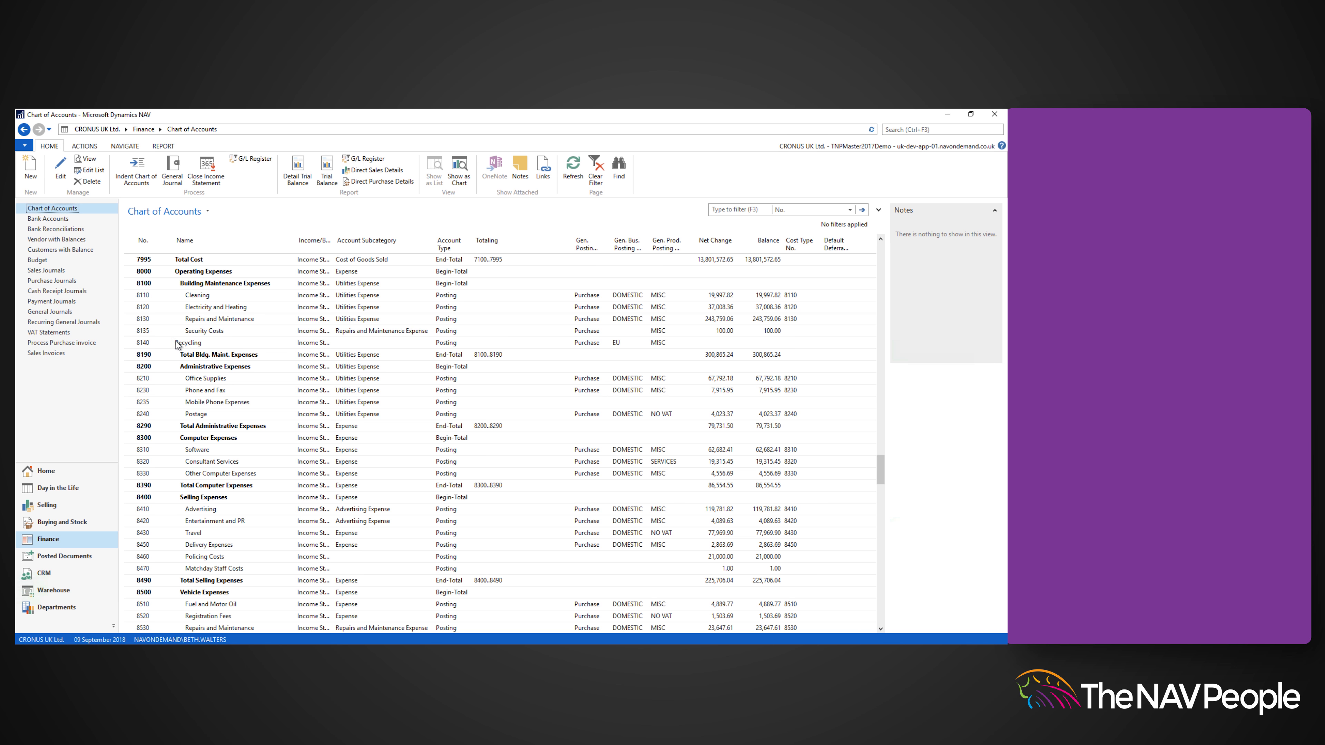
{"action": "left_click", "coordinate": [191, 342]}
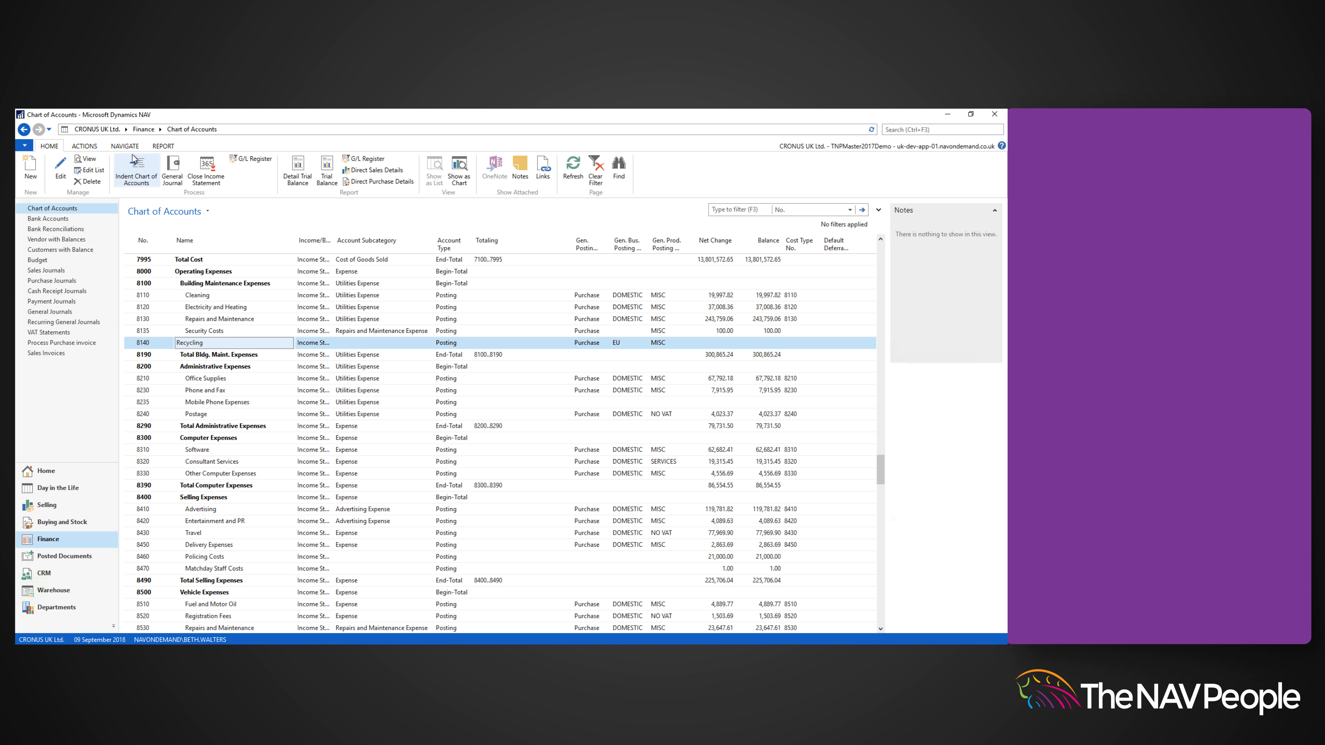
{"action": "left_click", "coordinate": [135, 169]}
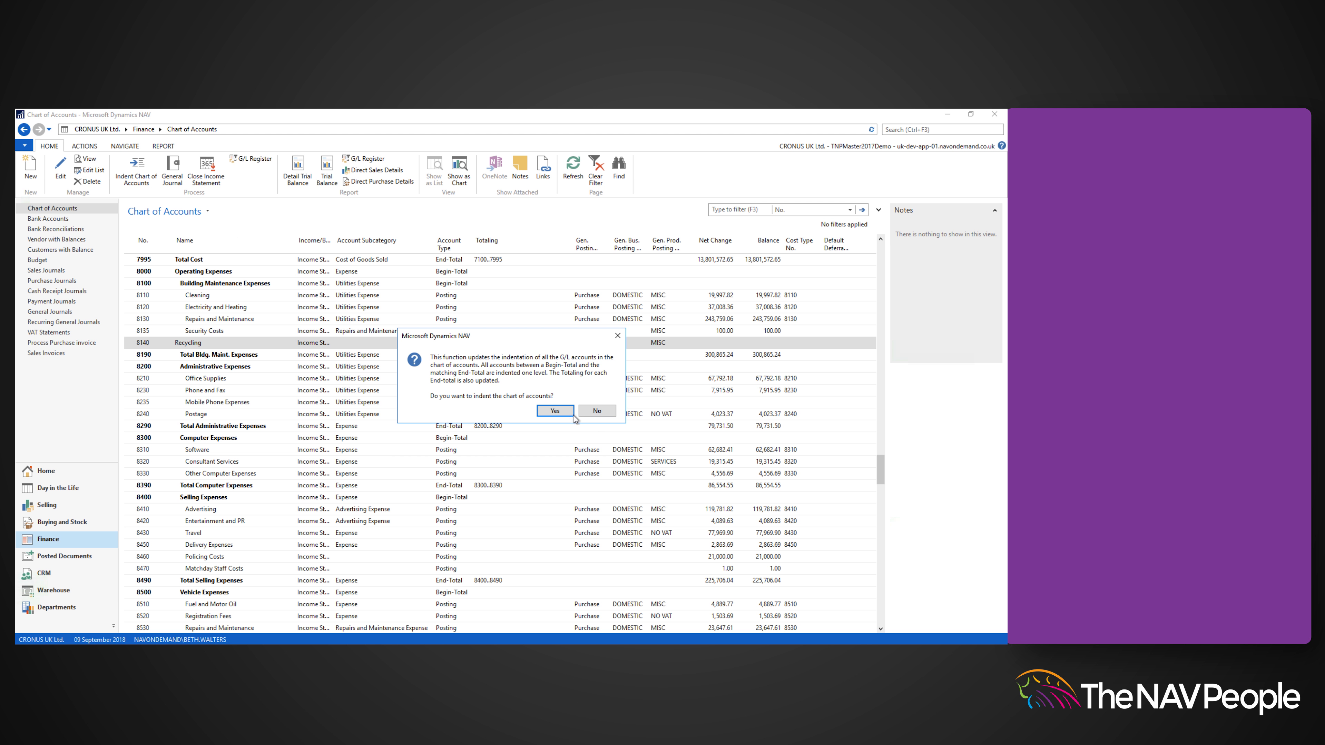
{"action": "left_click", "coordinate": [554, 411]}
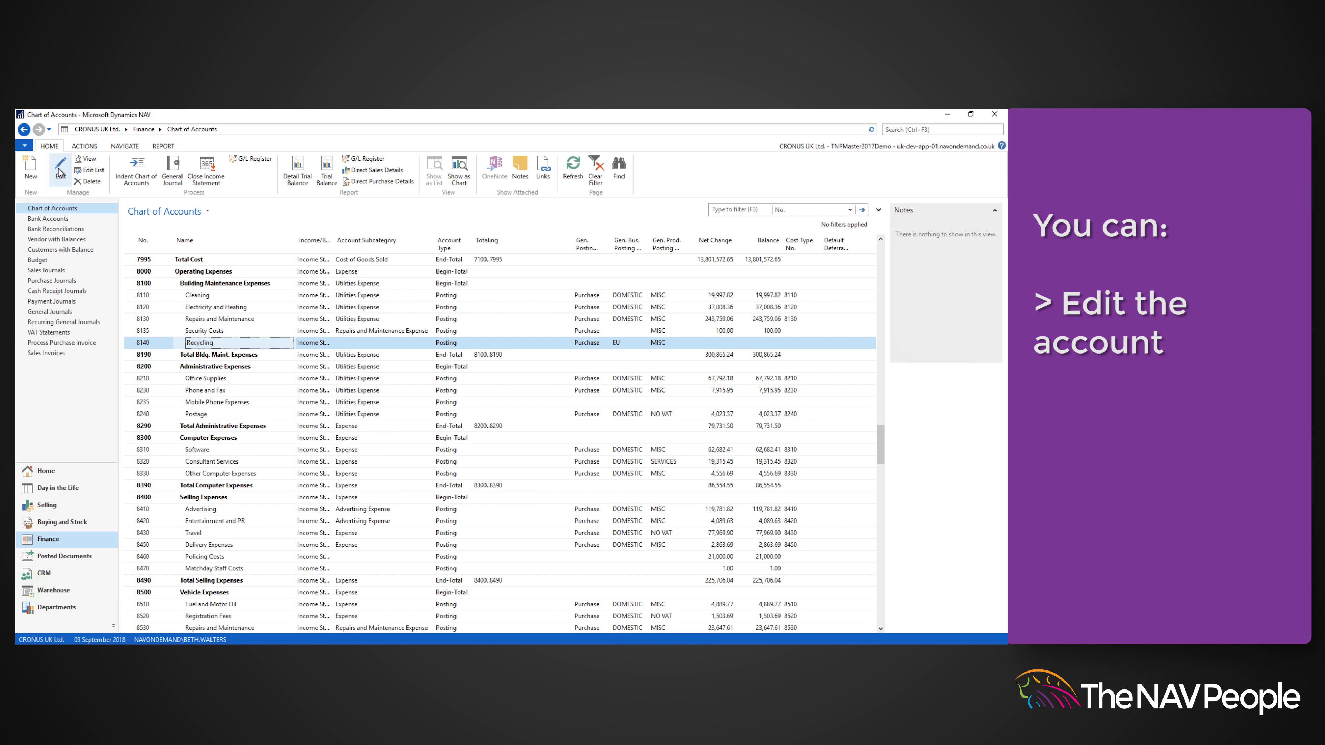
Open the 8140 Recycling account card, request its deletion and answer No to keep it.
{"action": "left_click", "coordinate": [62, 168]}
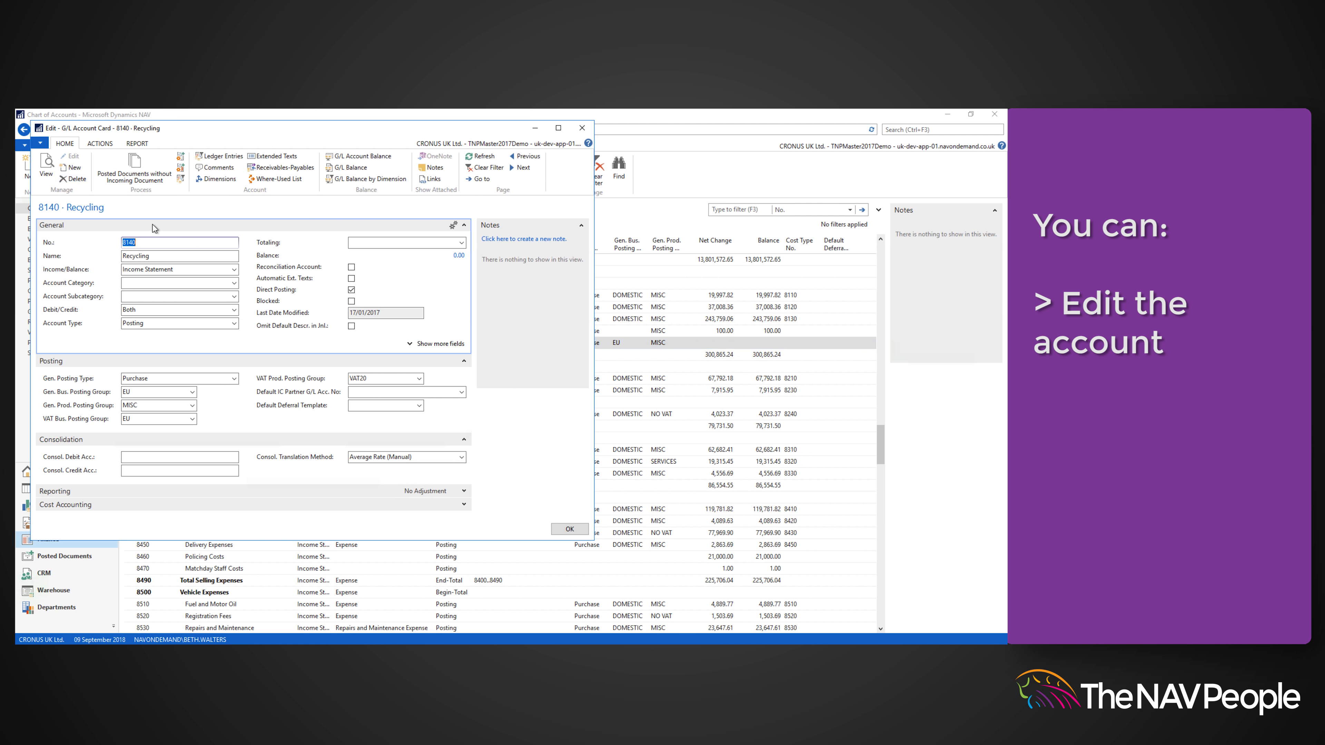
{"action": "mouse_move", "coordinate": [278, 278]}
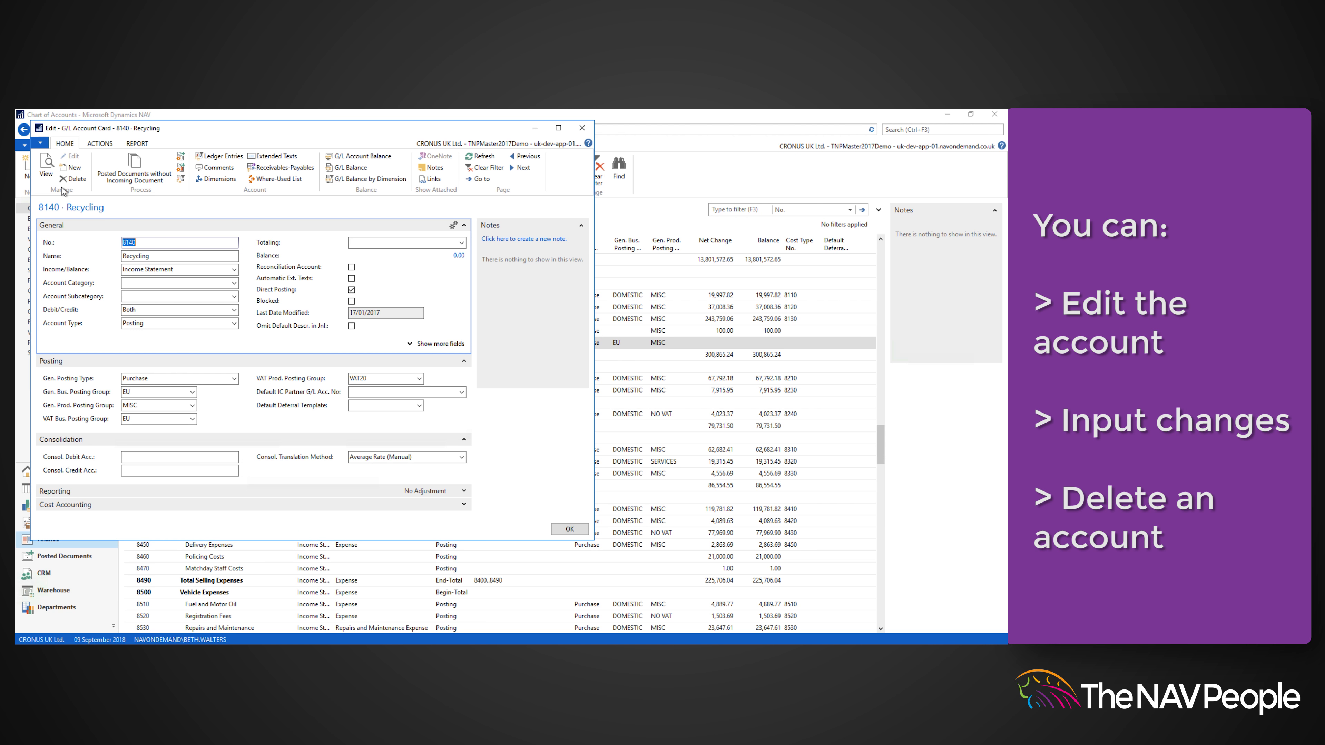
{"action": "left_click", "coordinate": [75, 179]}
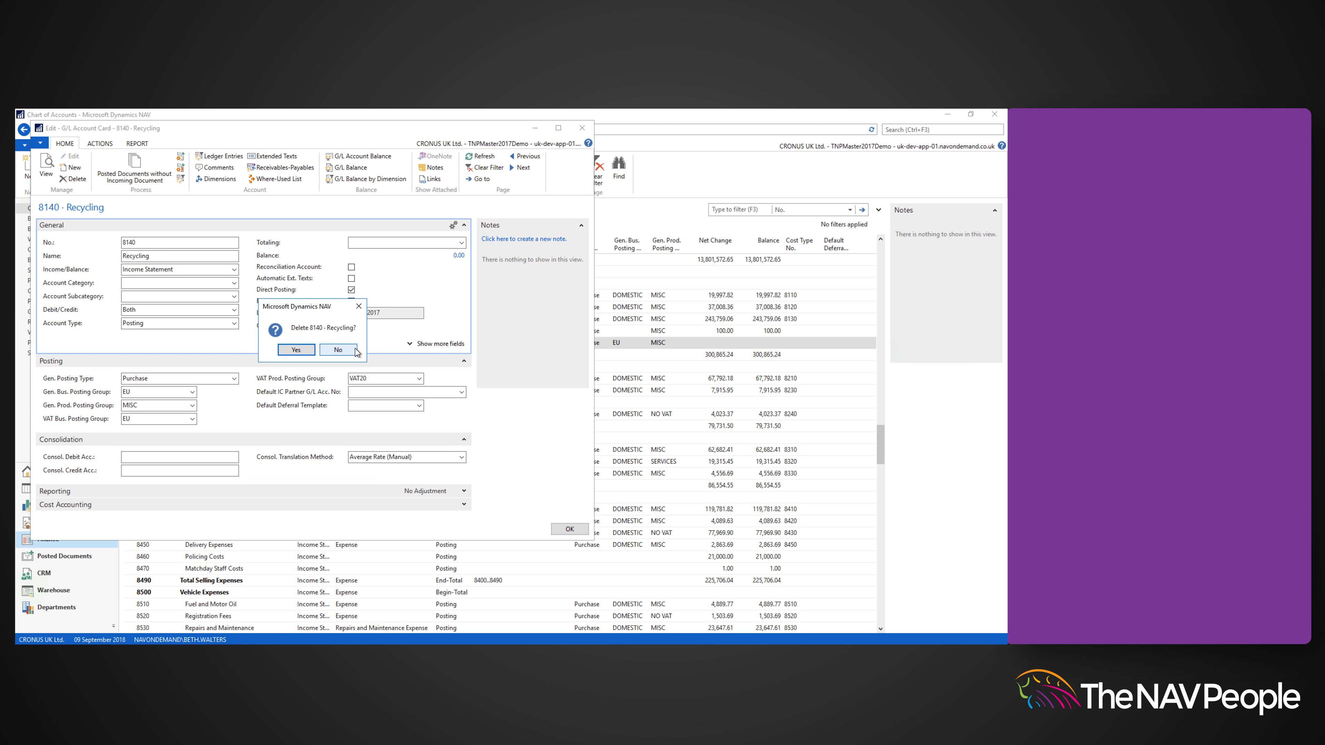
{"action": "left_click", "coordinate": [337, 350]}
{"action": "type", "text": "w"}
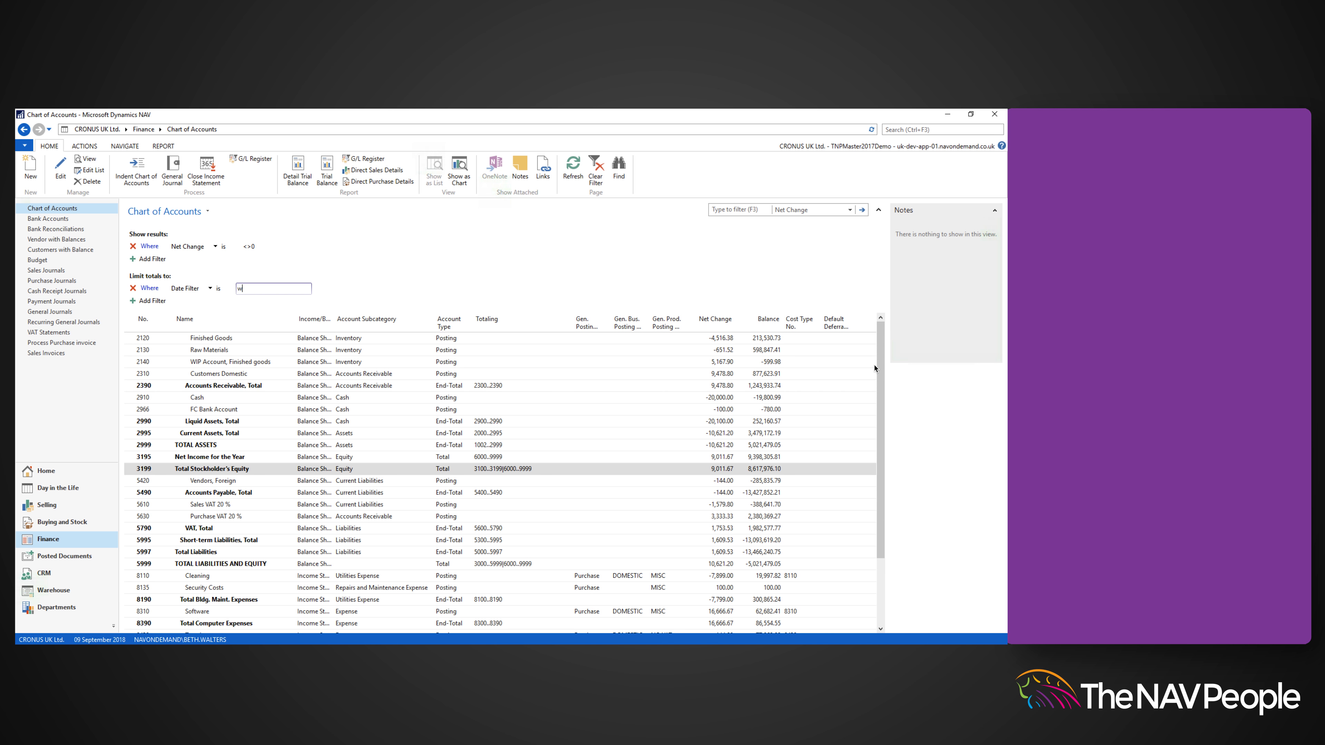
Scroll the filtered non-zero Net Change accounts down to Net Income.
{"action": "scroll", "scroll_direction": "down", "scroll_amount": 3}
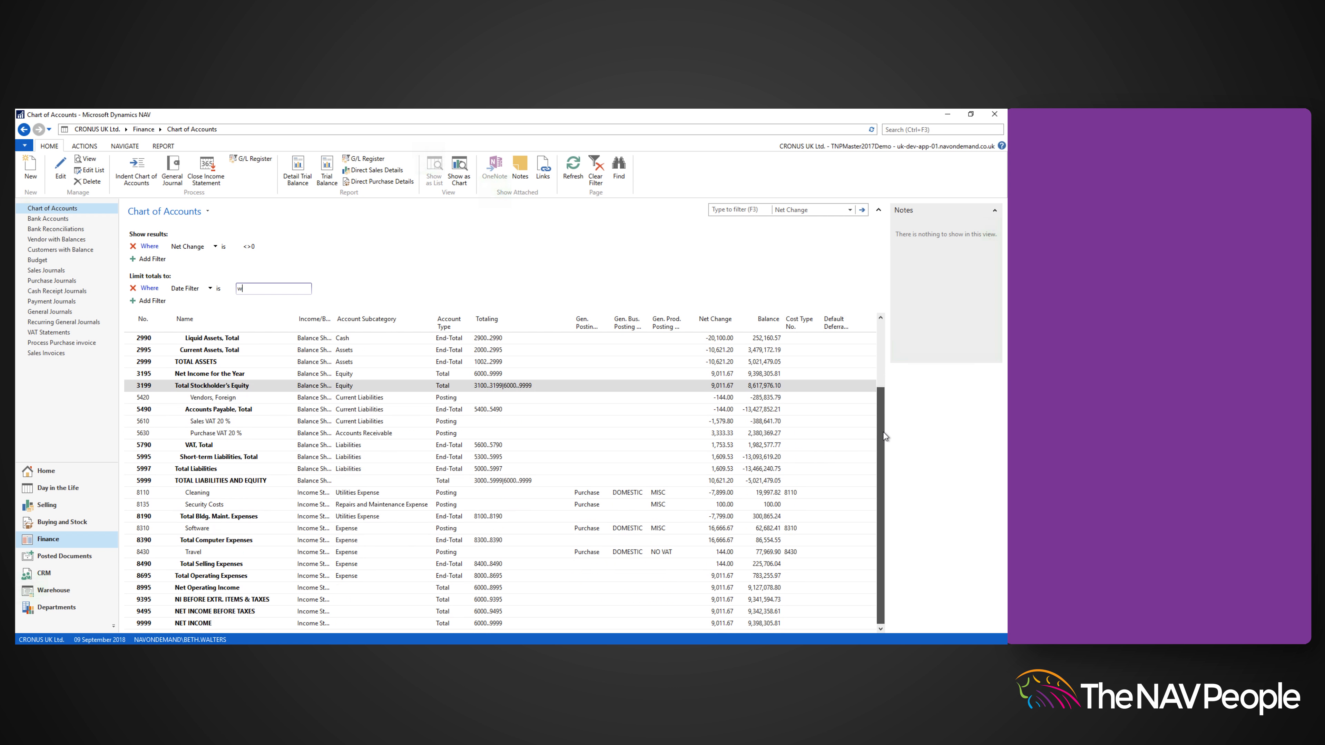